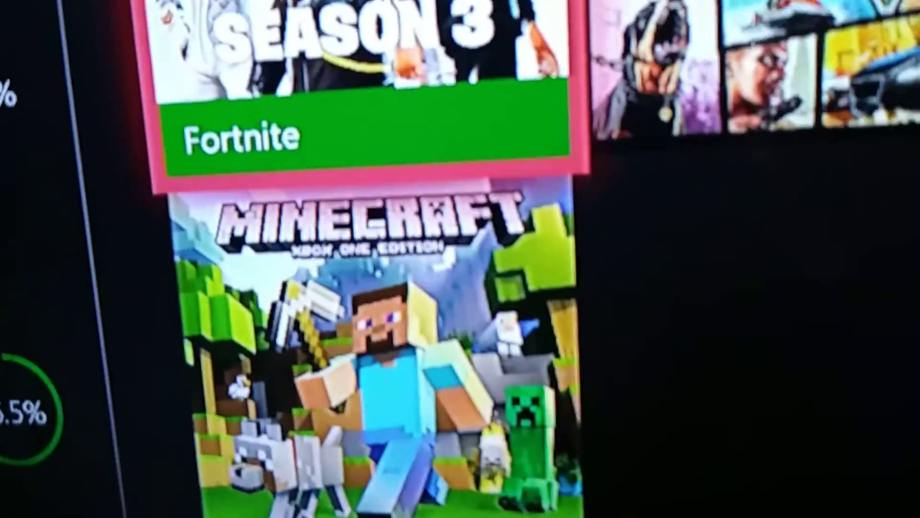
pyautogui.hscroll(3)
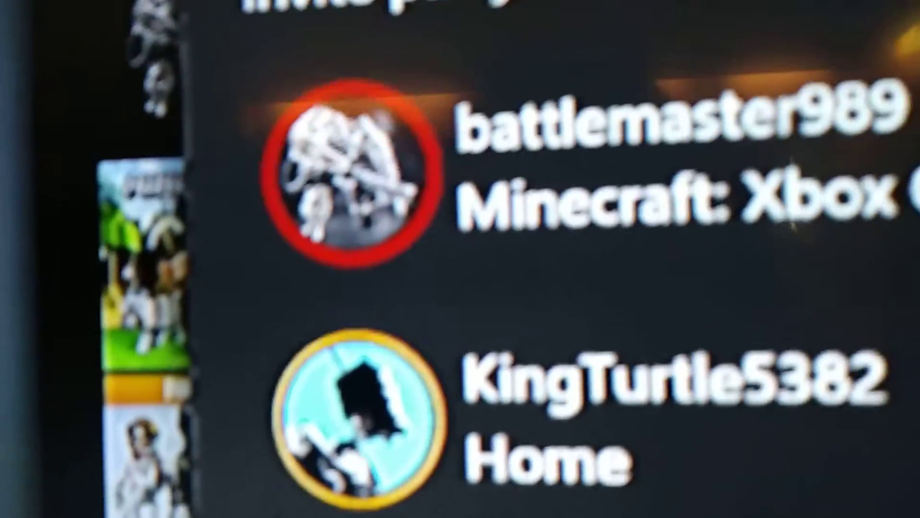
pyautogui.scroll(-3)
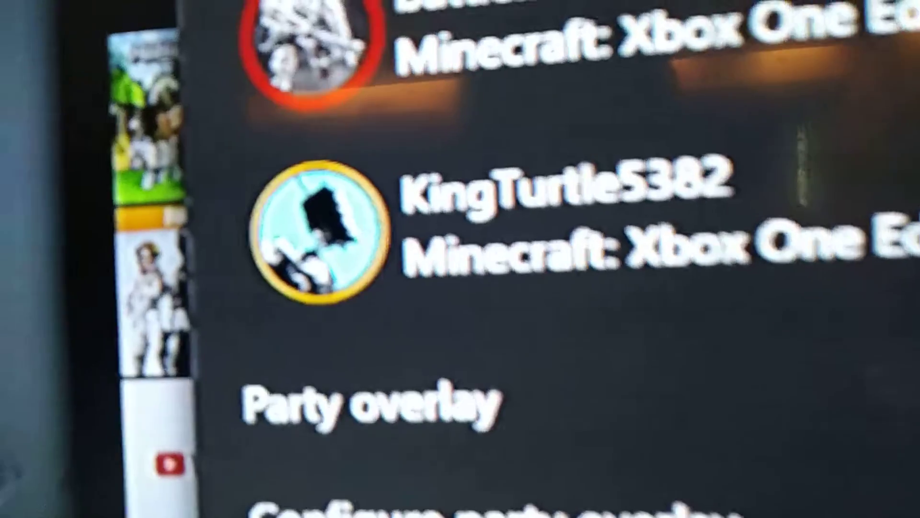